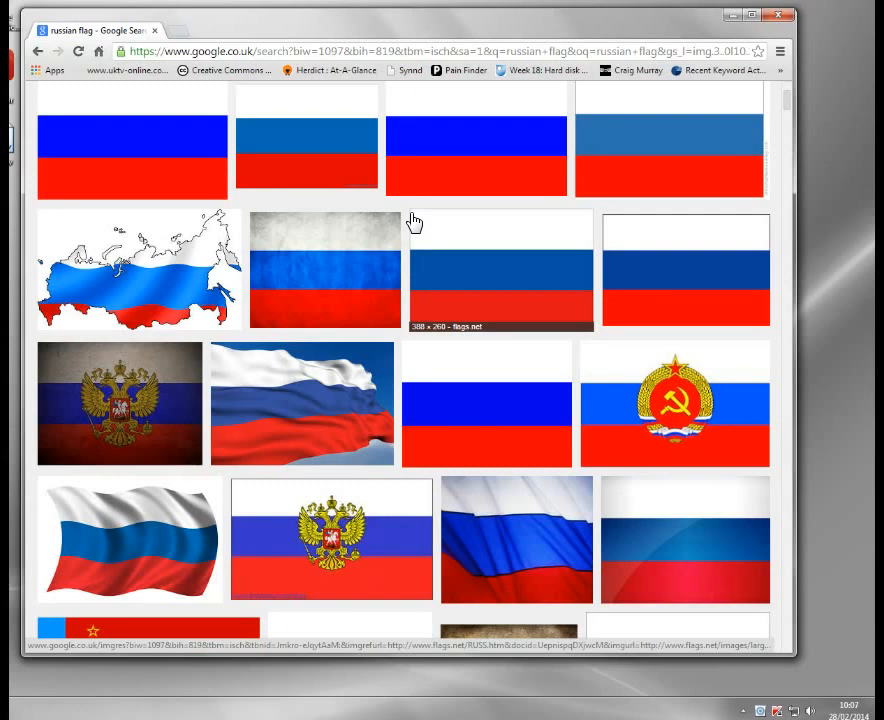
mouse_move(256, 138)
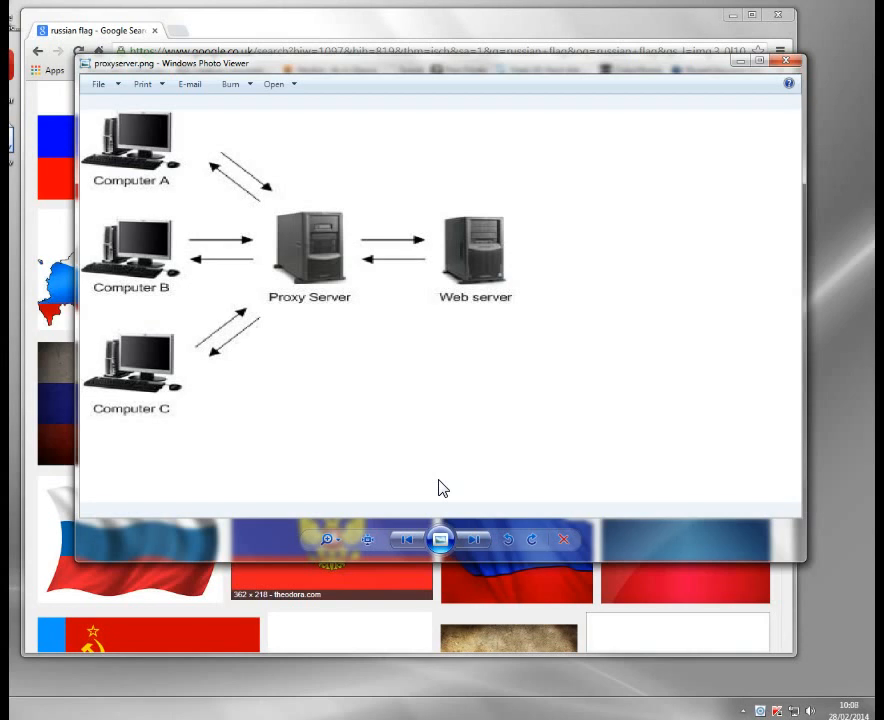
mouse_move(336, 304)
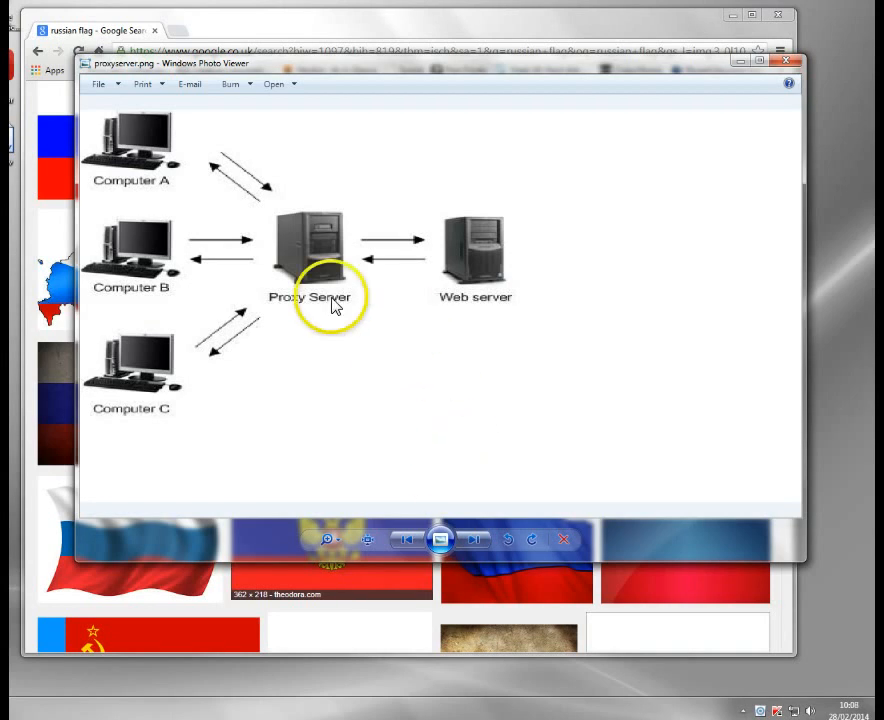
mouse_move(334, 130)
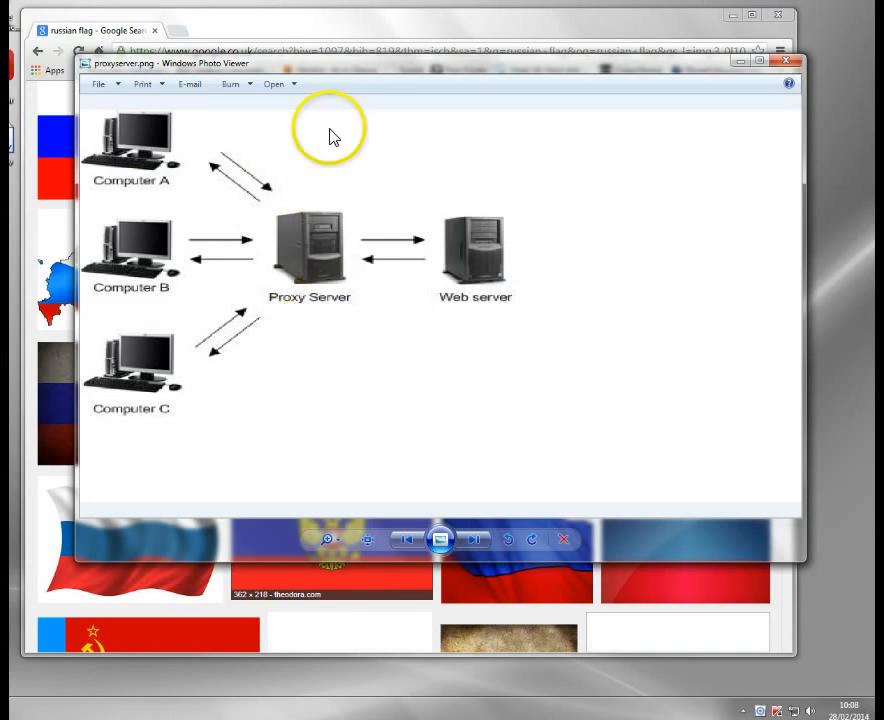
mouse_move(416, 358)
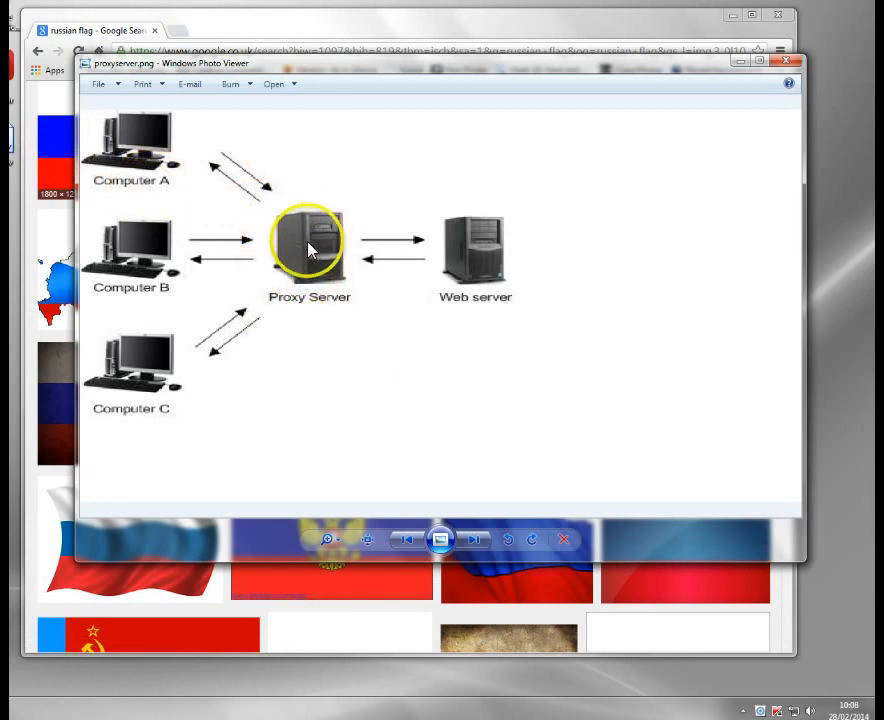
mouse_move(490, 290)
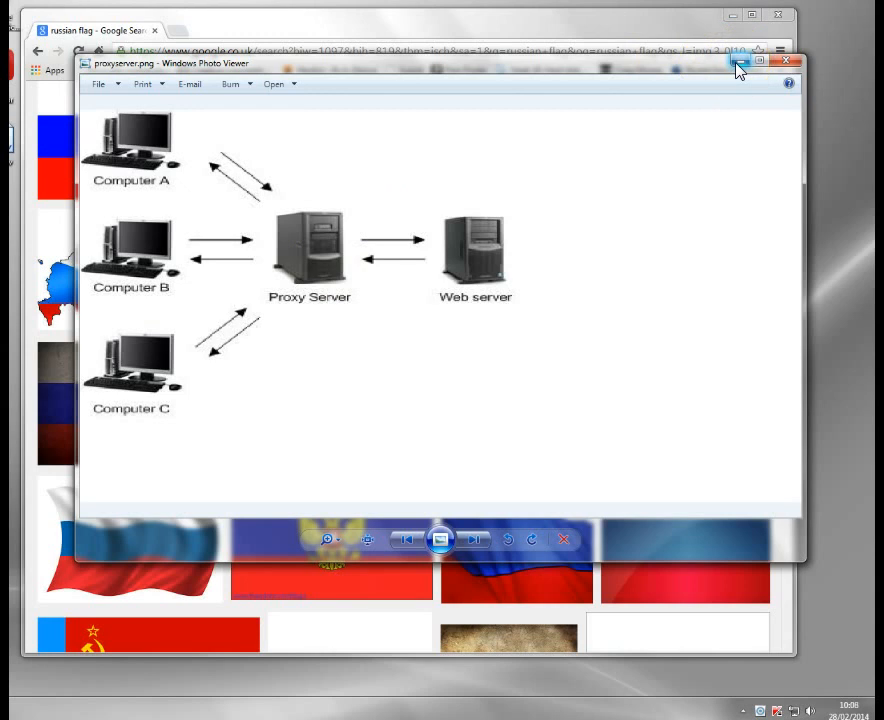
mouse_move(740, 62)
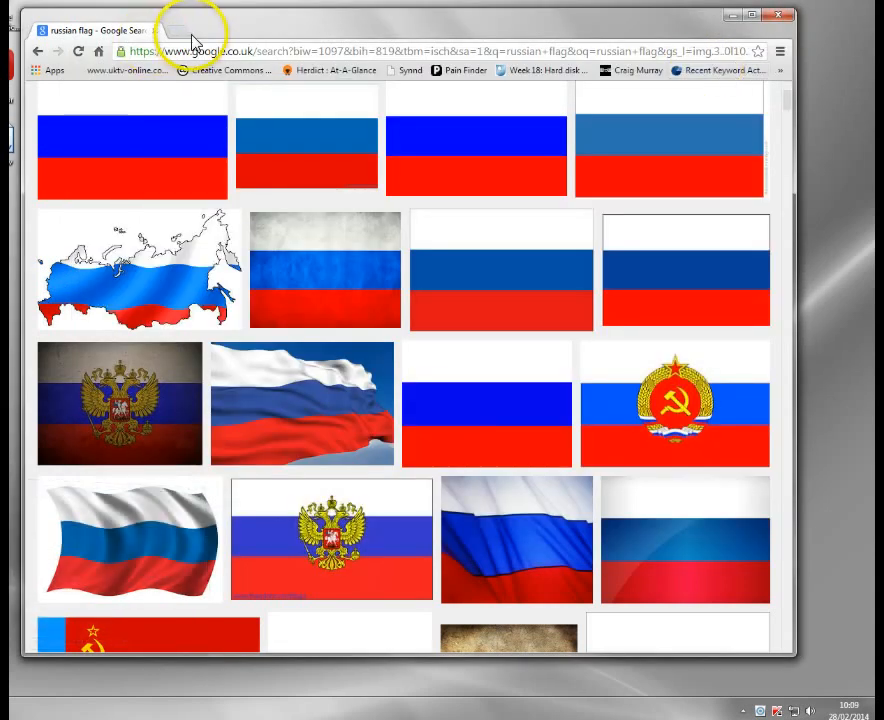
View the IP location on infosniper.net (Great Britain) in a new tab, then close Chrome.
left_click(196, 30)
type("www.infosniper.net")
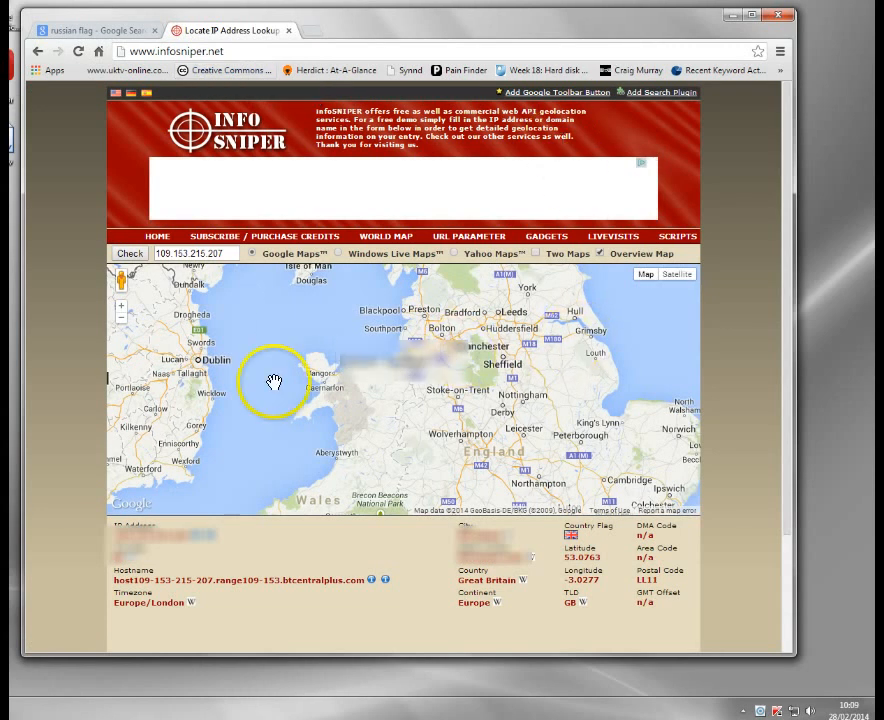
mouse_move(564, 304)
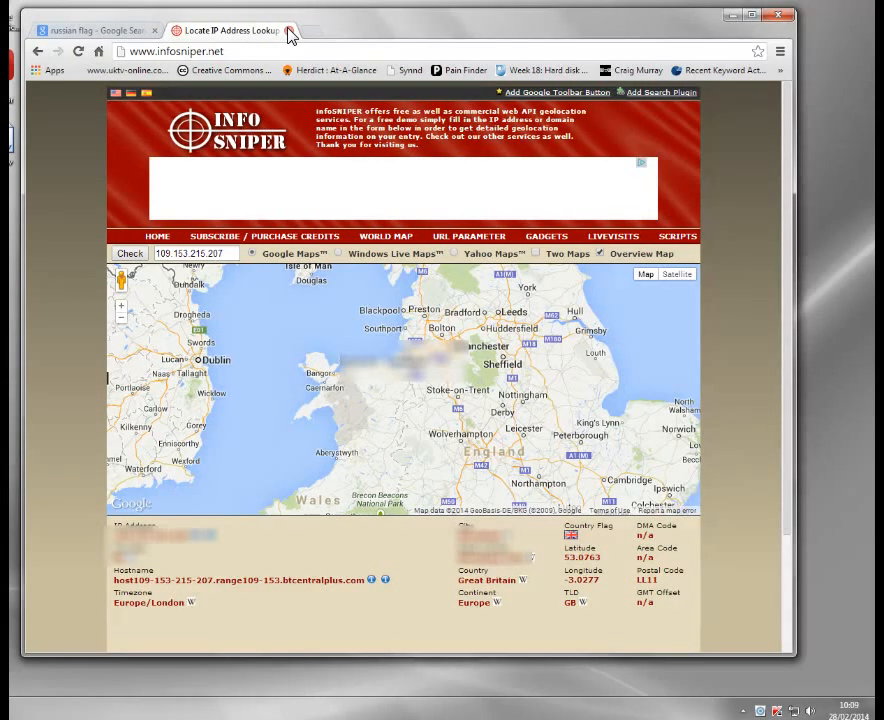
left_click(96, 30)
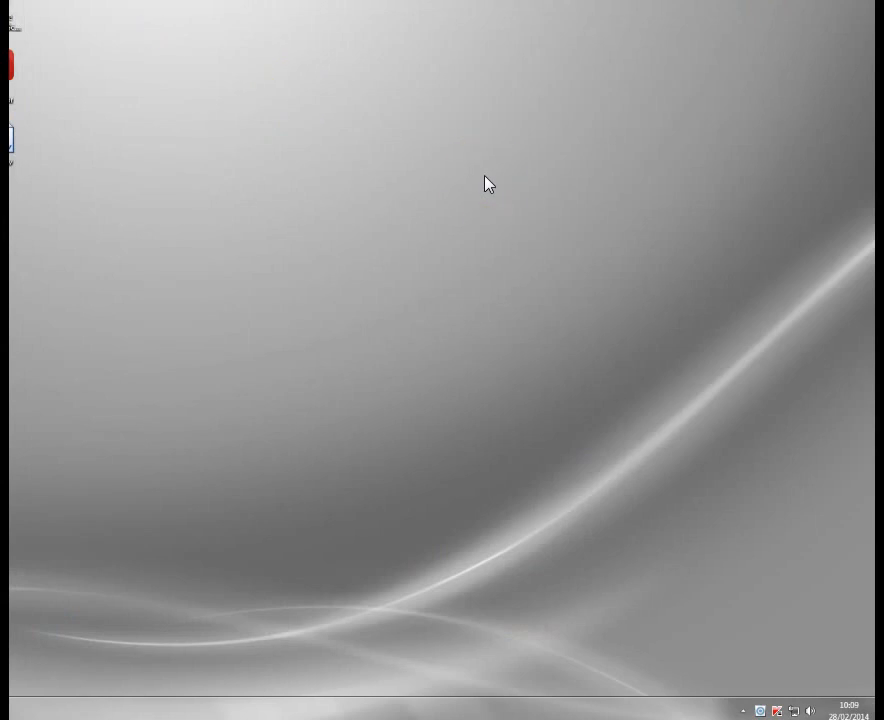
Show Identity Cloaker's proxy list from its system tray icon, cloaking still inactive.
left_click(744, 710)
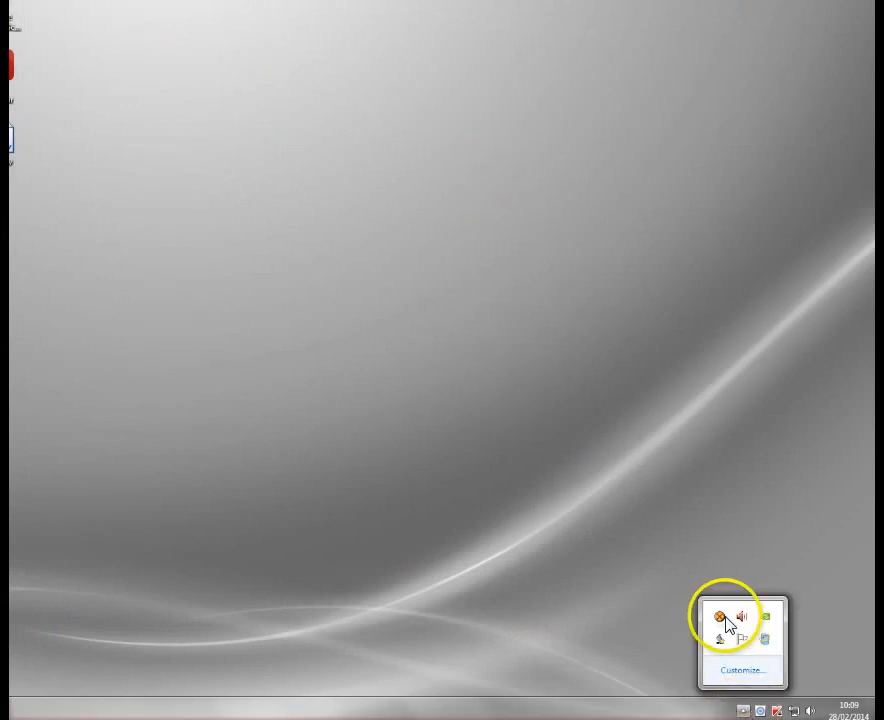
left_click(720, 616)
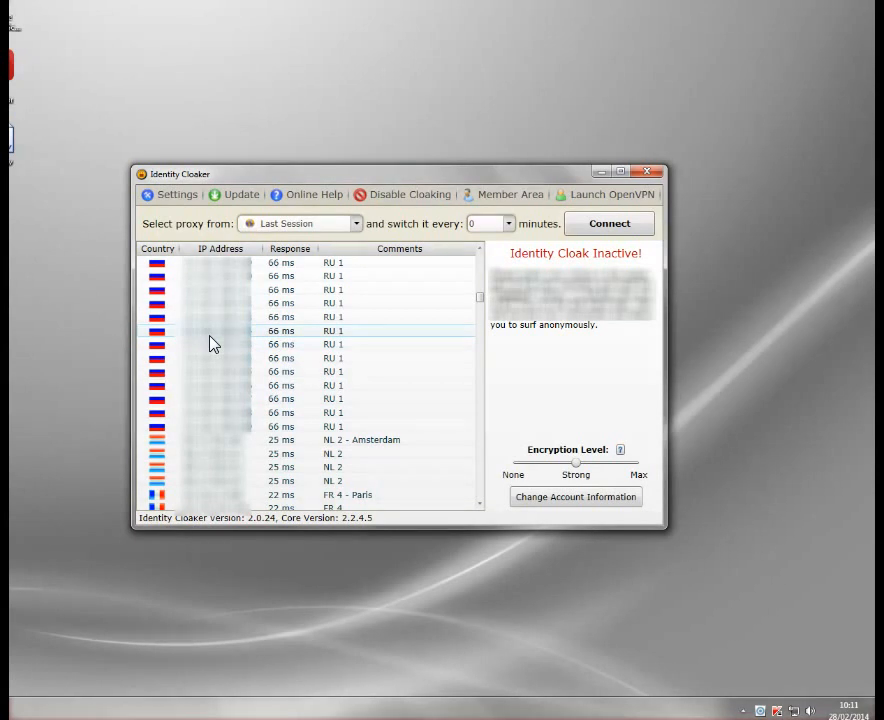
Connect through the selected RU proxy until 'Identity Cloak Active!' appears.
left_click(608, 224)
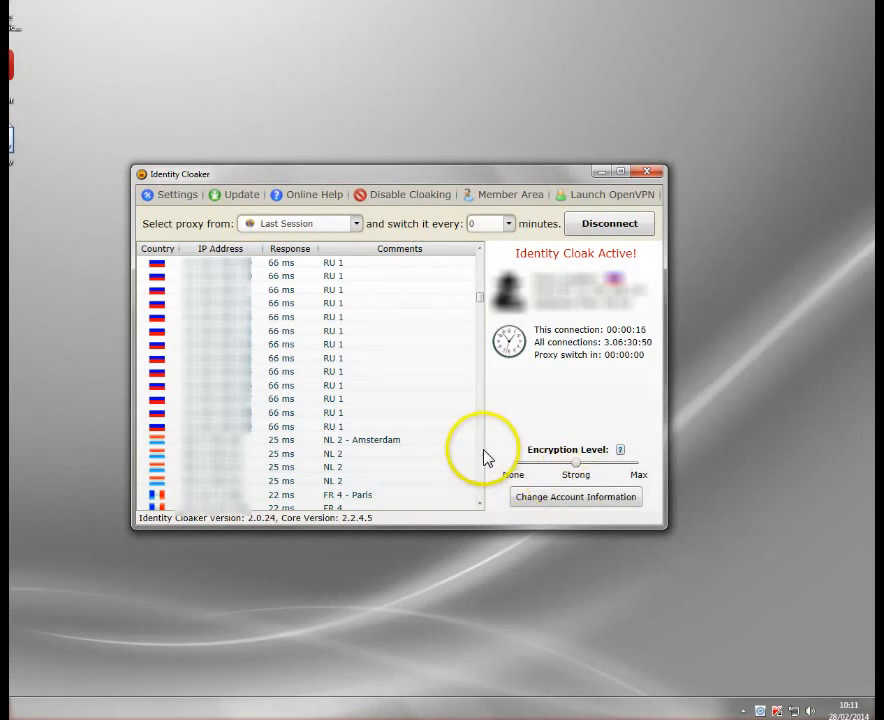
mouse_move(560, 476)
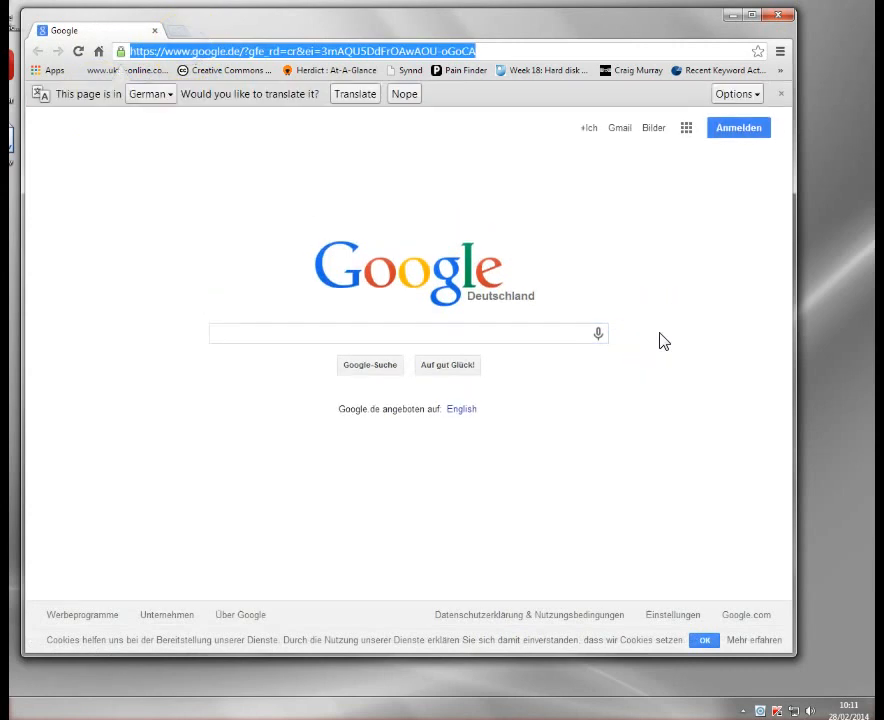
type("http://www.infosniper.net/")
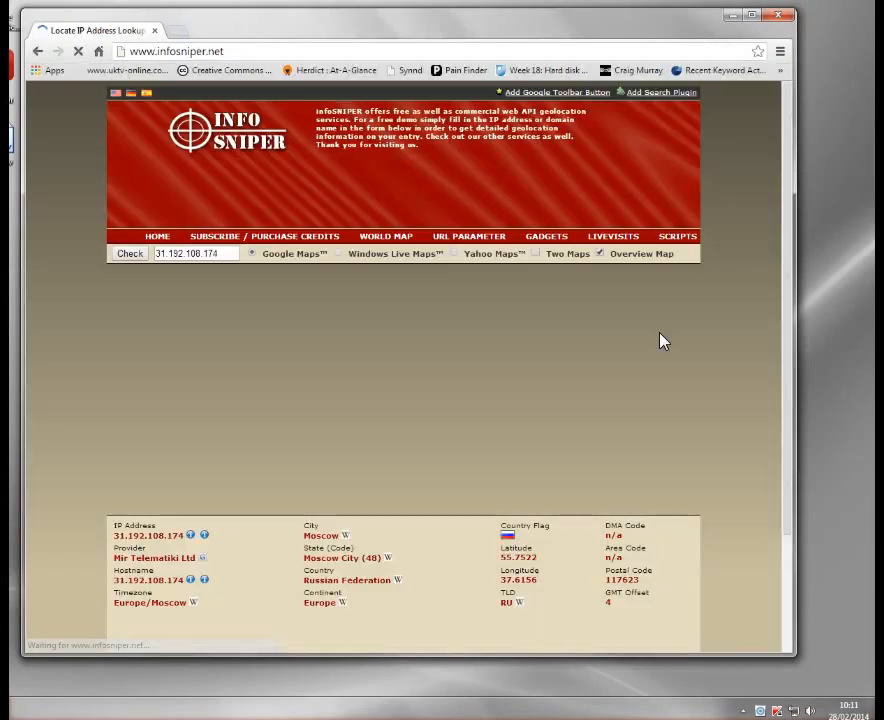
left_click(128, 252)
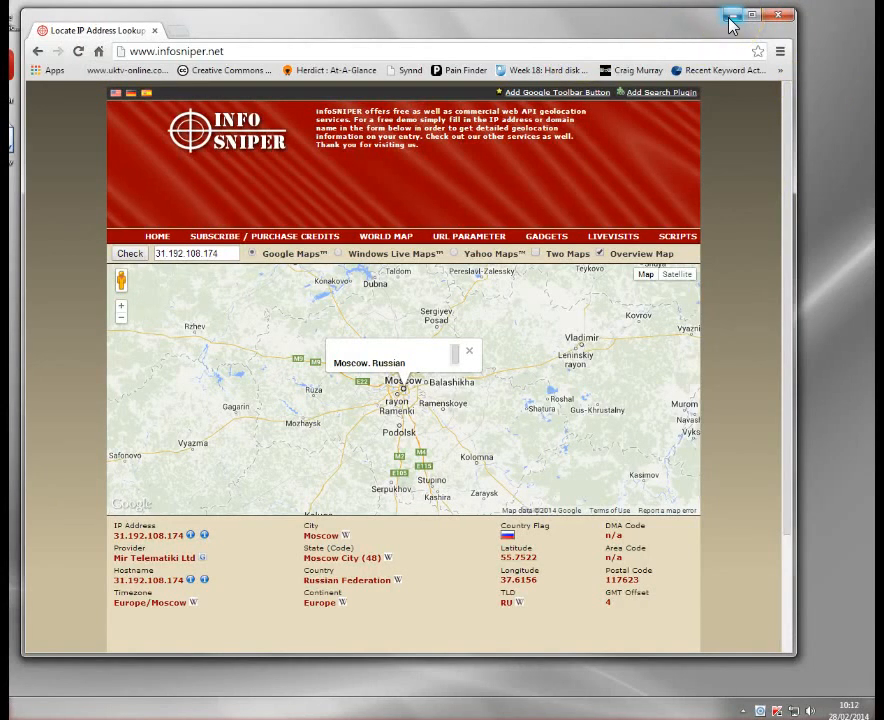
mouse_move(732, 16)
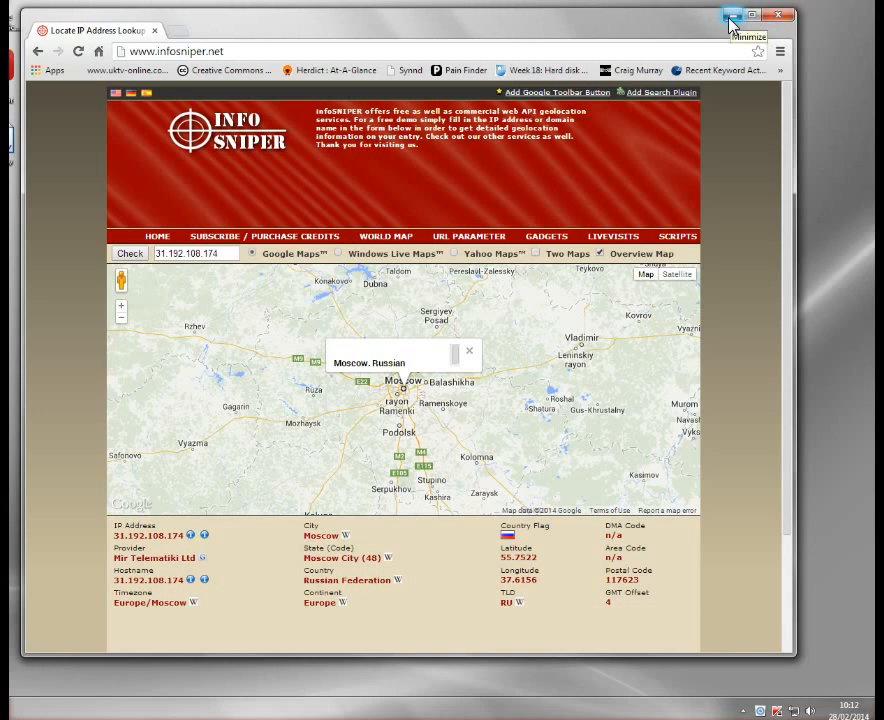
left_click(732, 16)
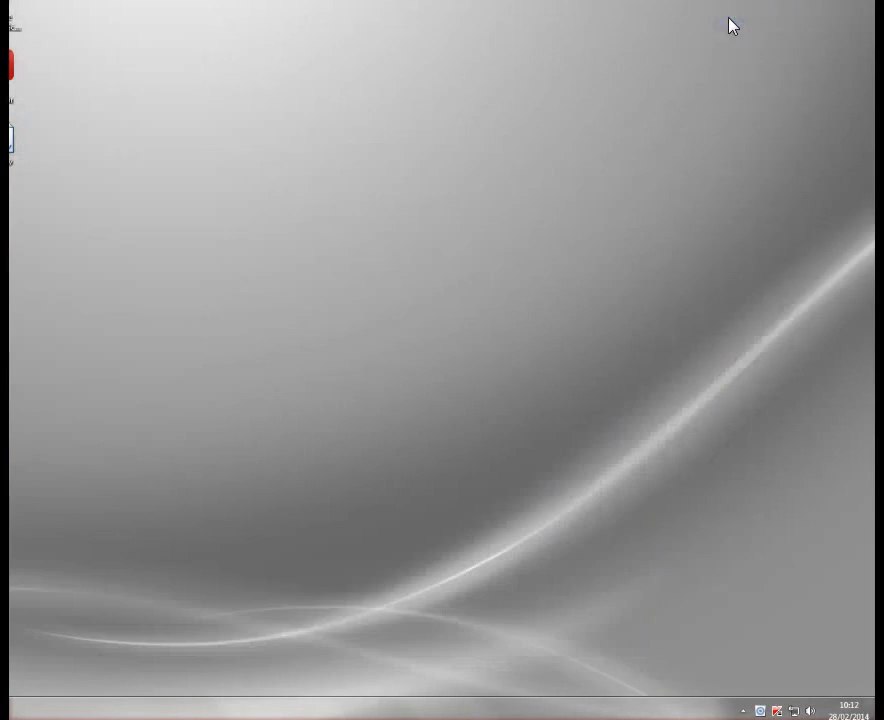
mouse_move(616, 228)
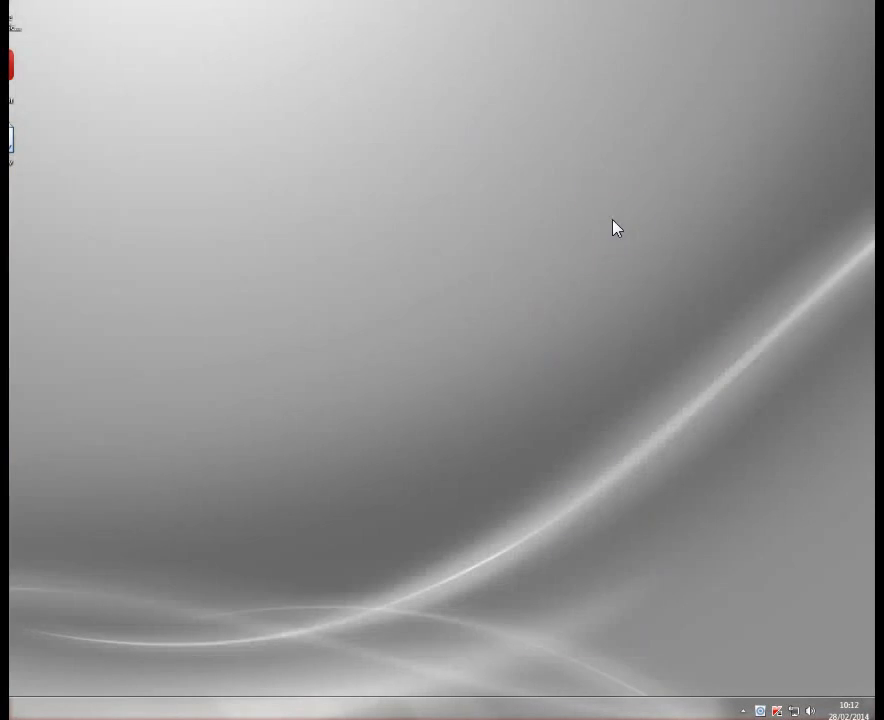